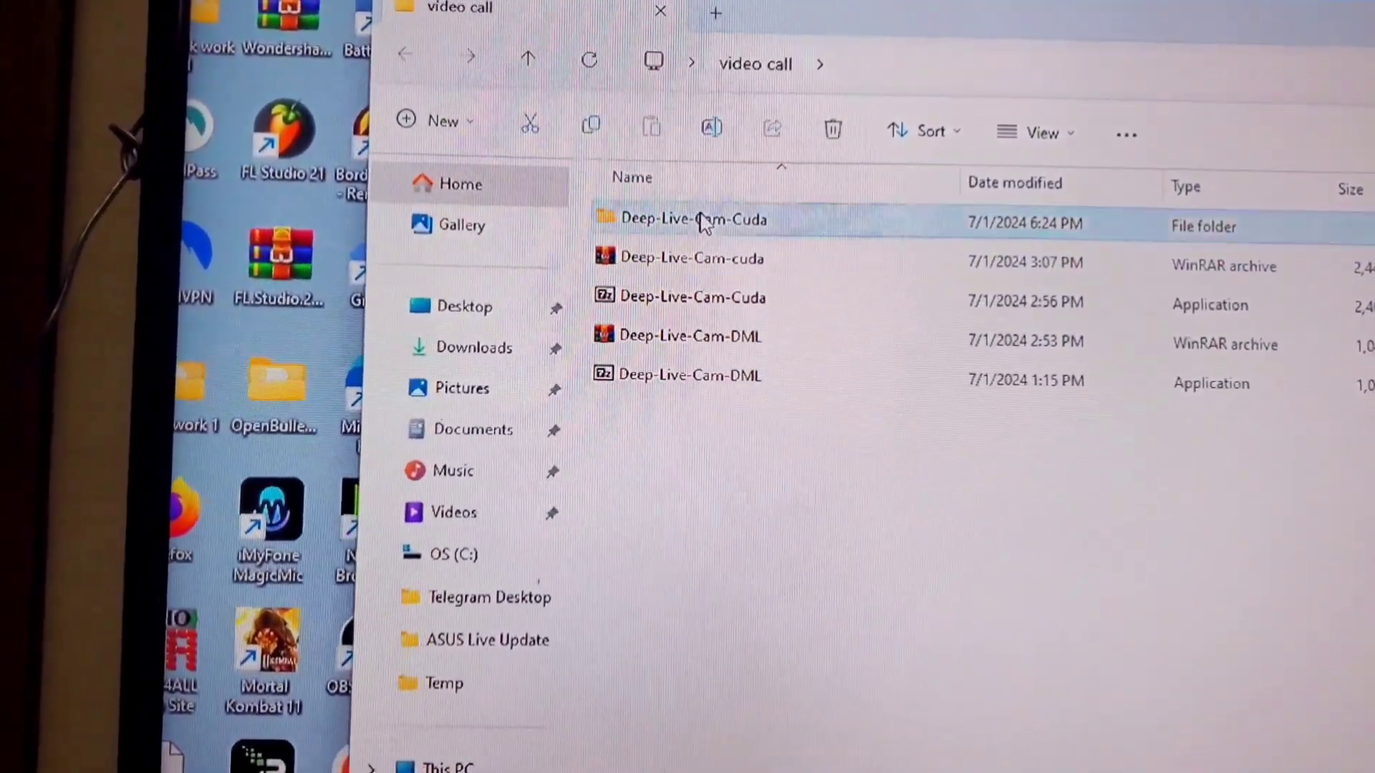
- Open the Deep-Live-Cam-Cuda folder to show its start_portable_nvidia script
double_click(692, 218)
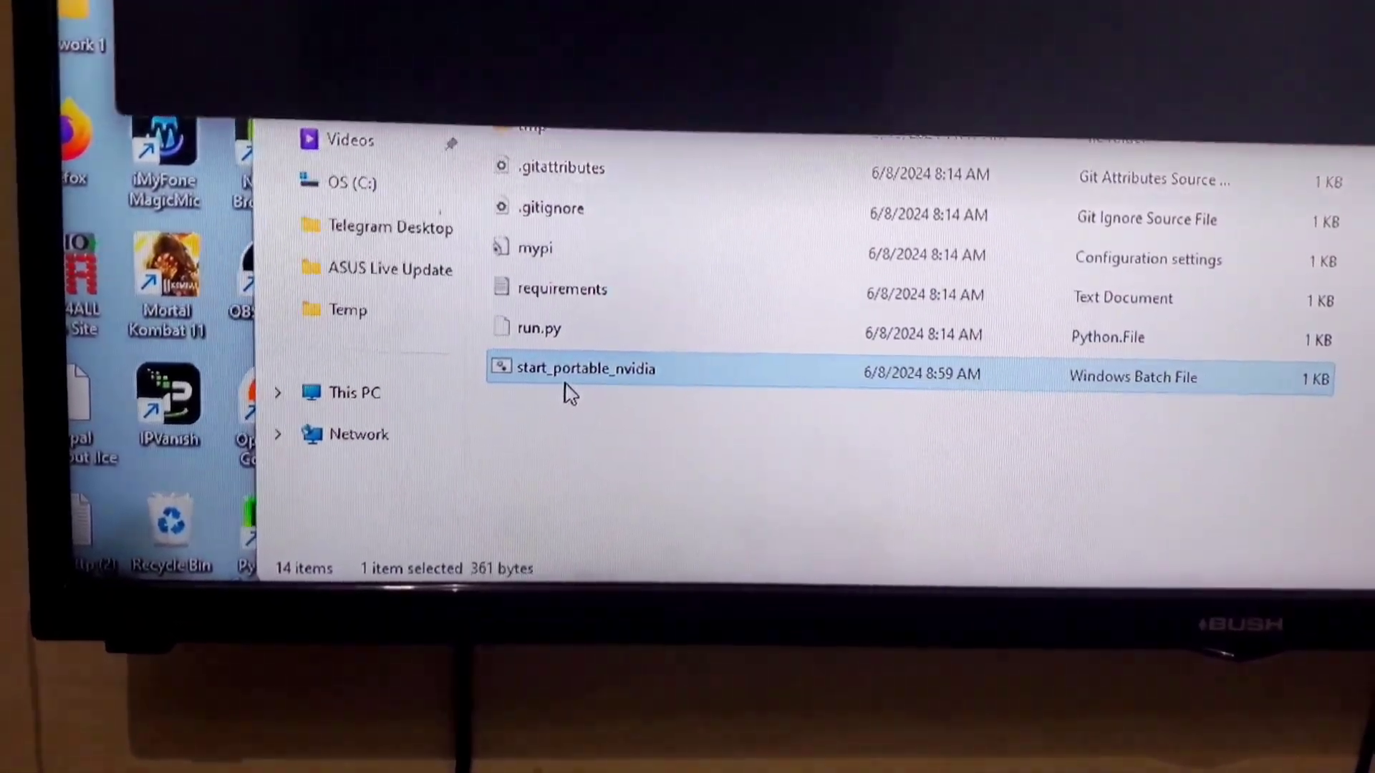
double_click(585, 368)
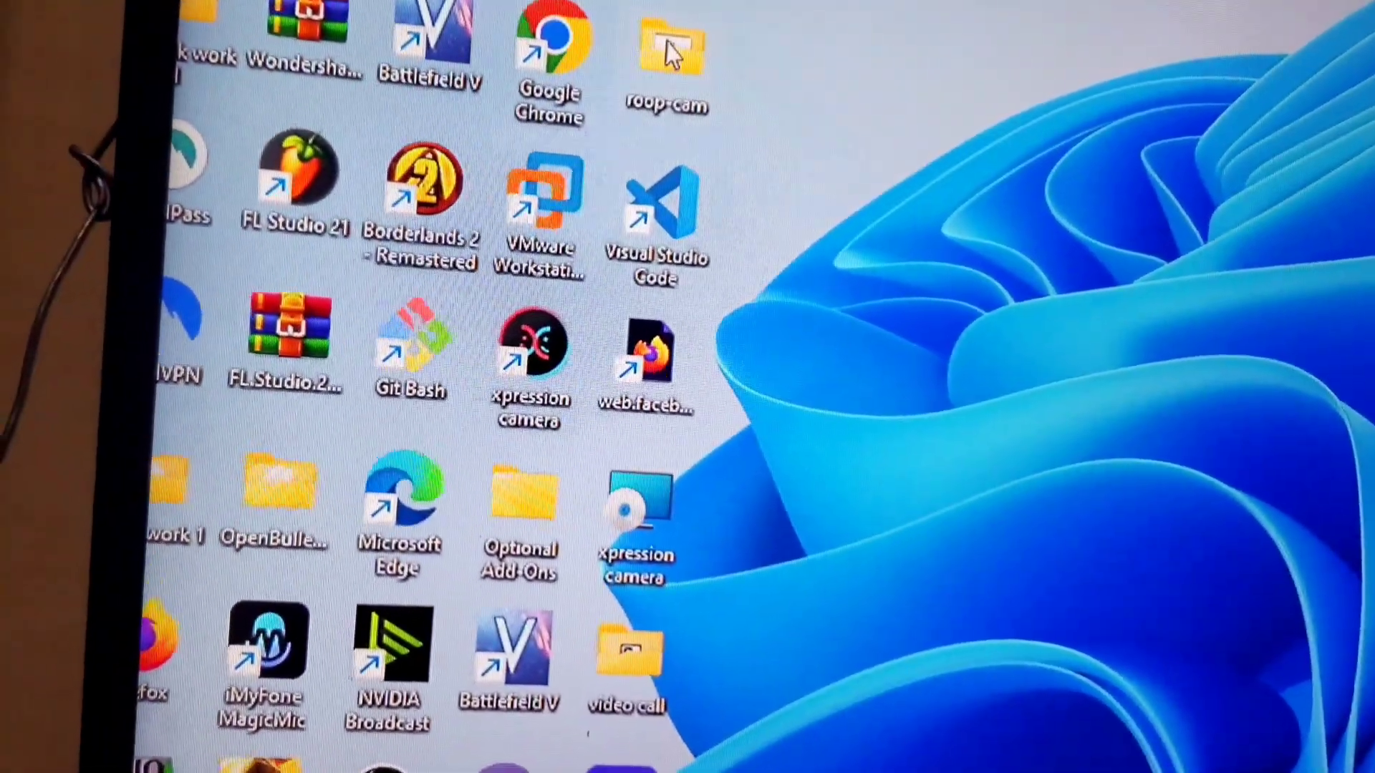
- Launch start_portable_nvidia from the roop-cam folder, allowing the unverified script to run
double_click(667, 43)
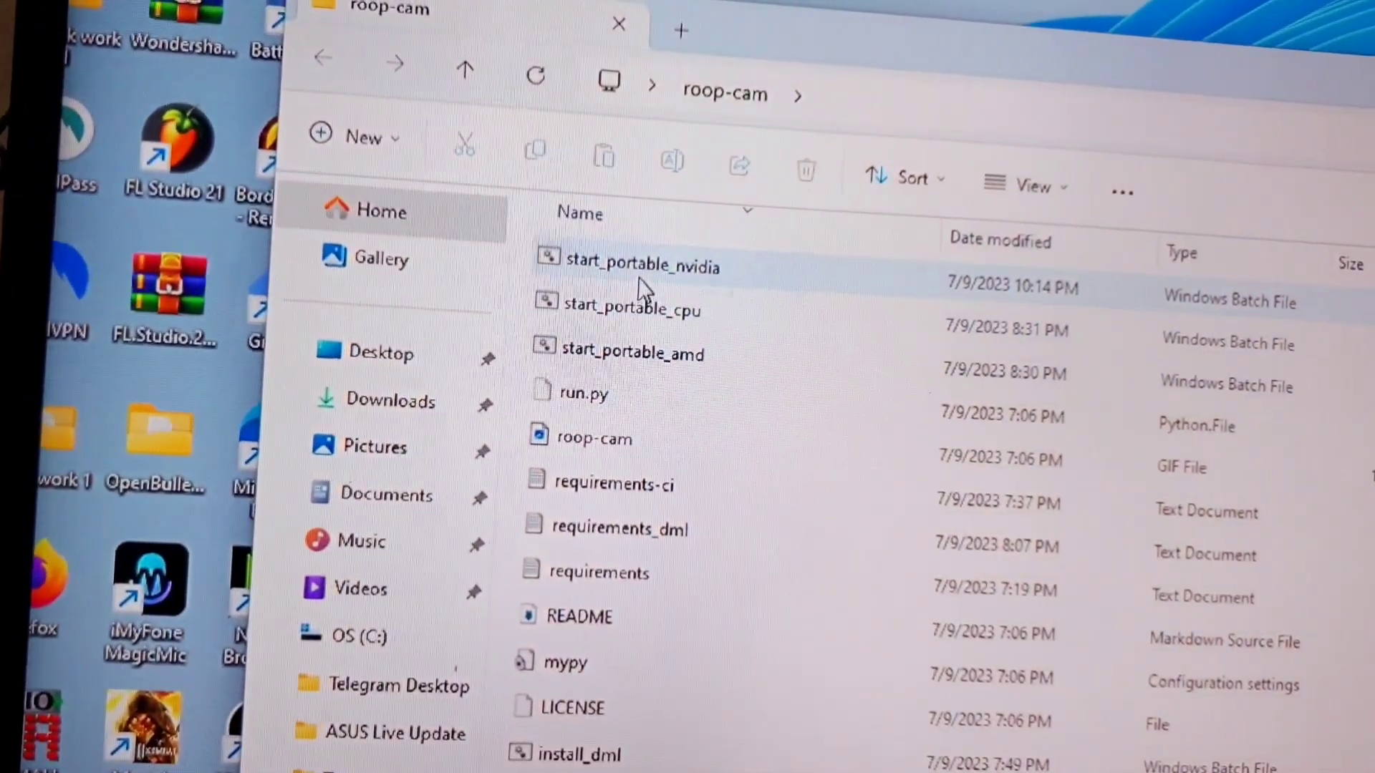
double_click(640, 265)
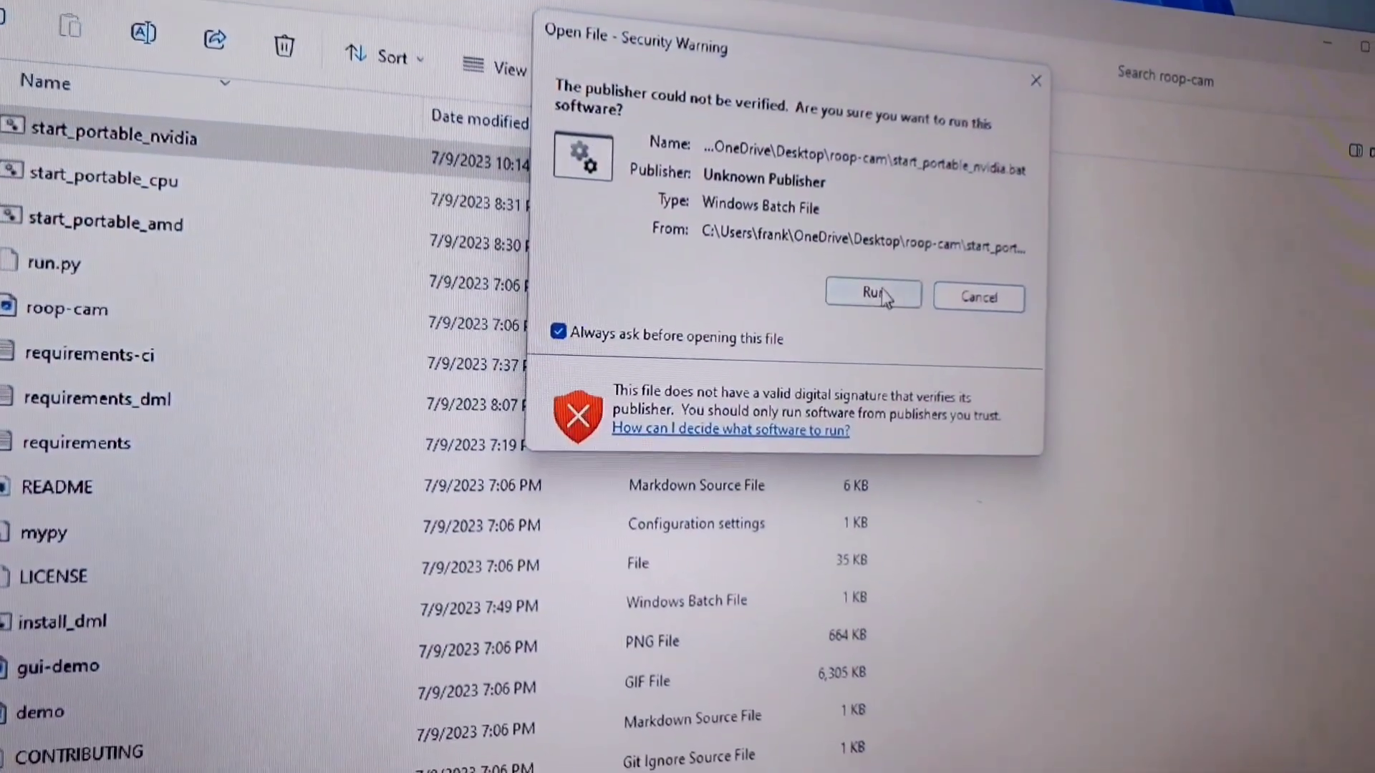
left_click(871, 293)
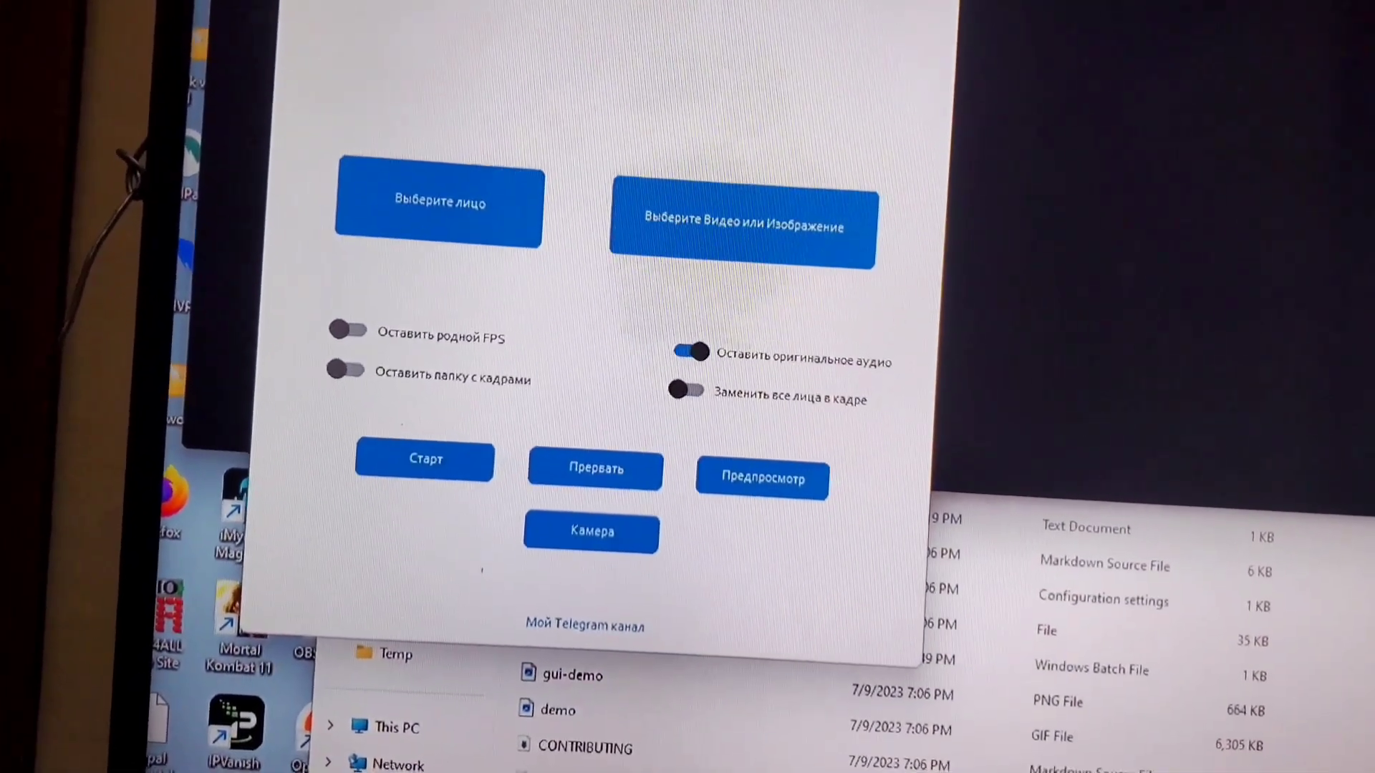
- Show the webcam feed in Roop-Cam's live Preview window via the Камера button
left_click(591, 532)
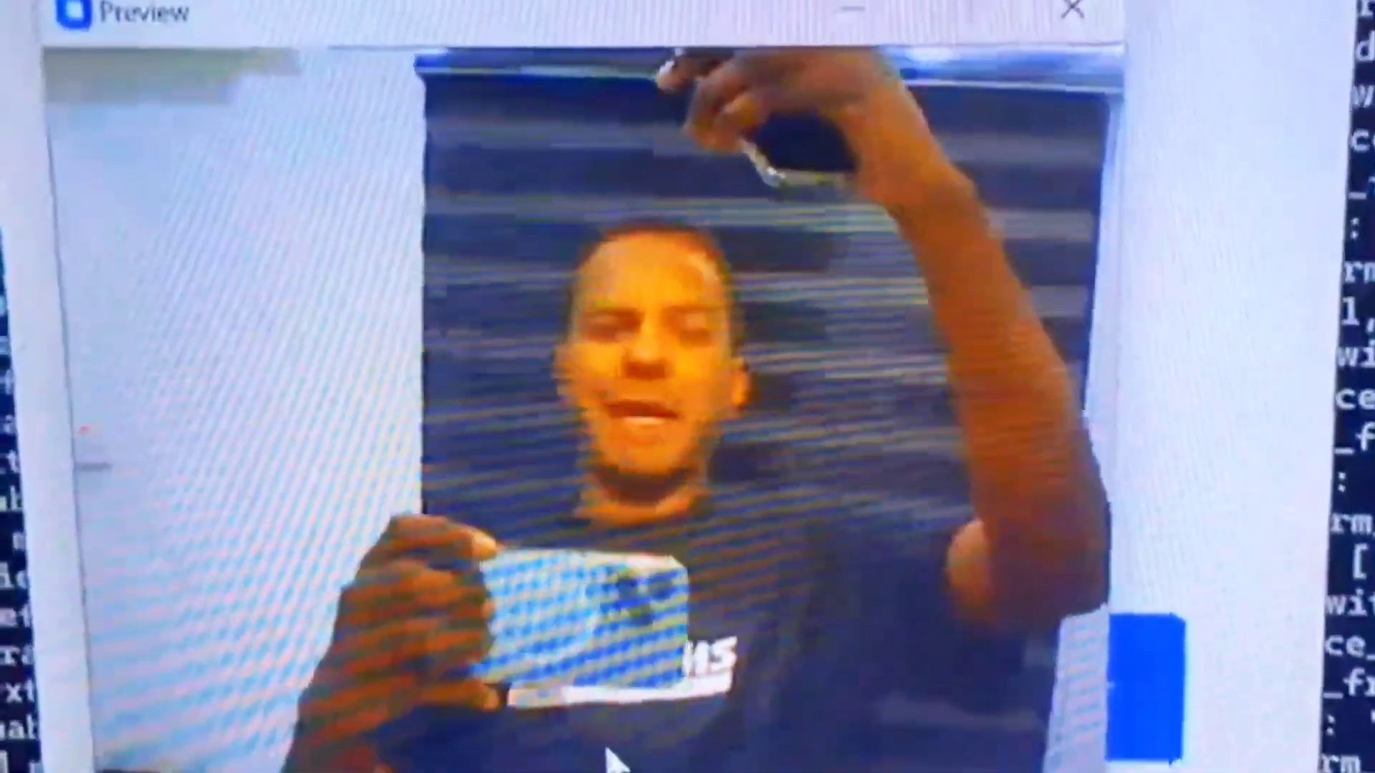
left_click(1073, 10)
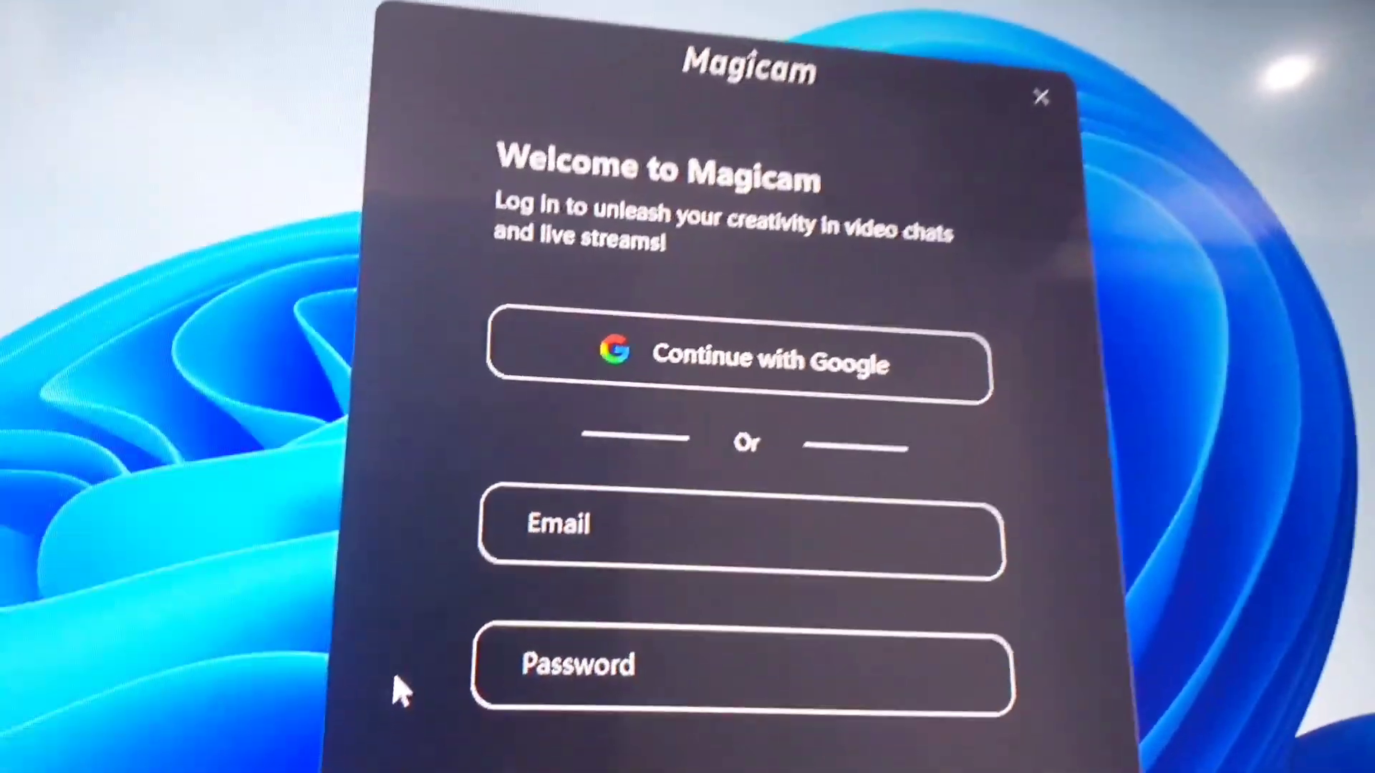
- Scroll Magicam's Welcome window down to the Continue as Guest button
scroll("down", 3)
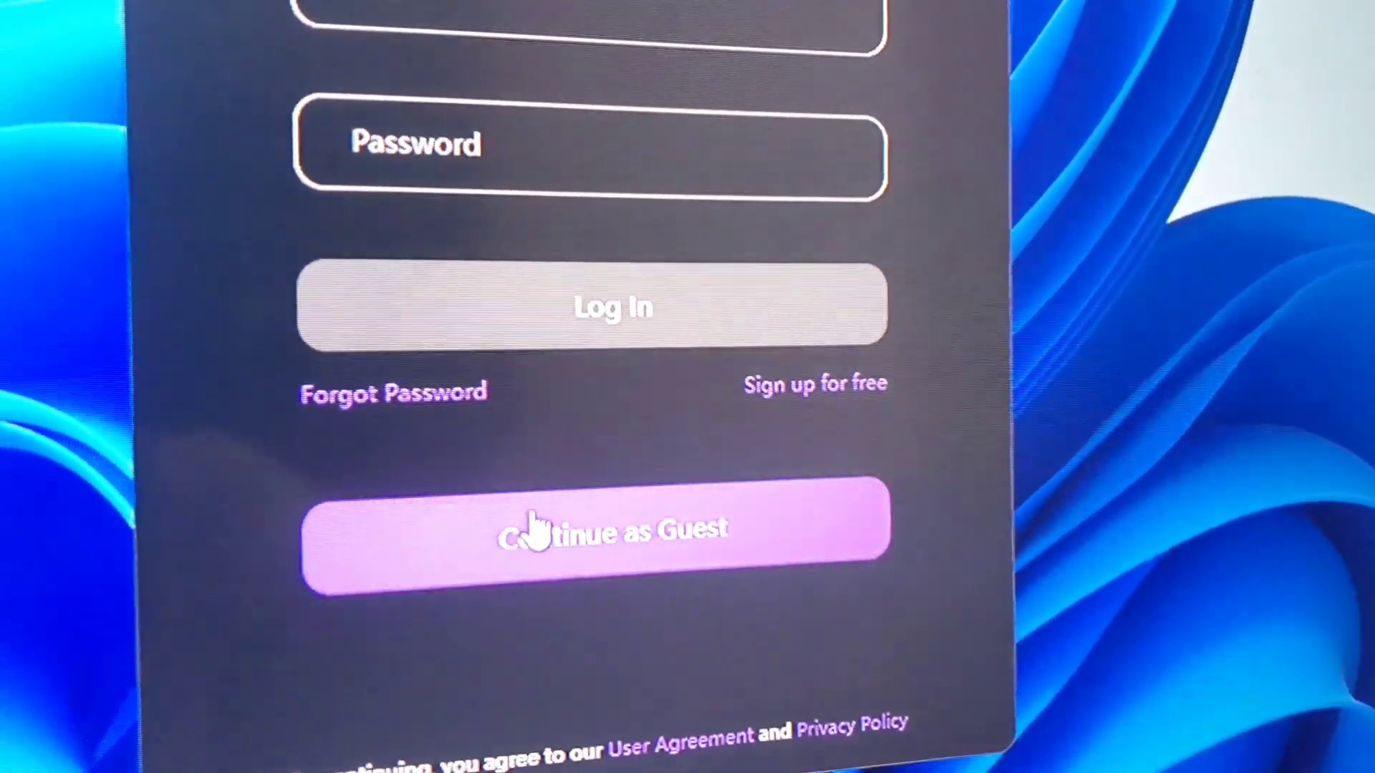
- Enter Magicam as a guest and browse the Face Swap preset faces
left_click(599, 526)
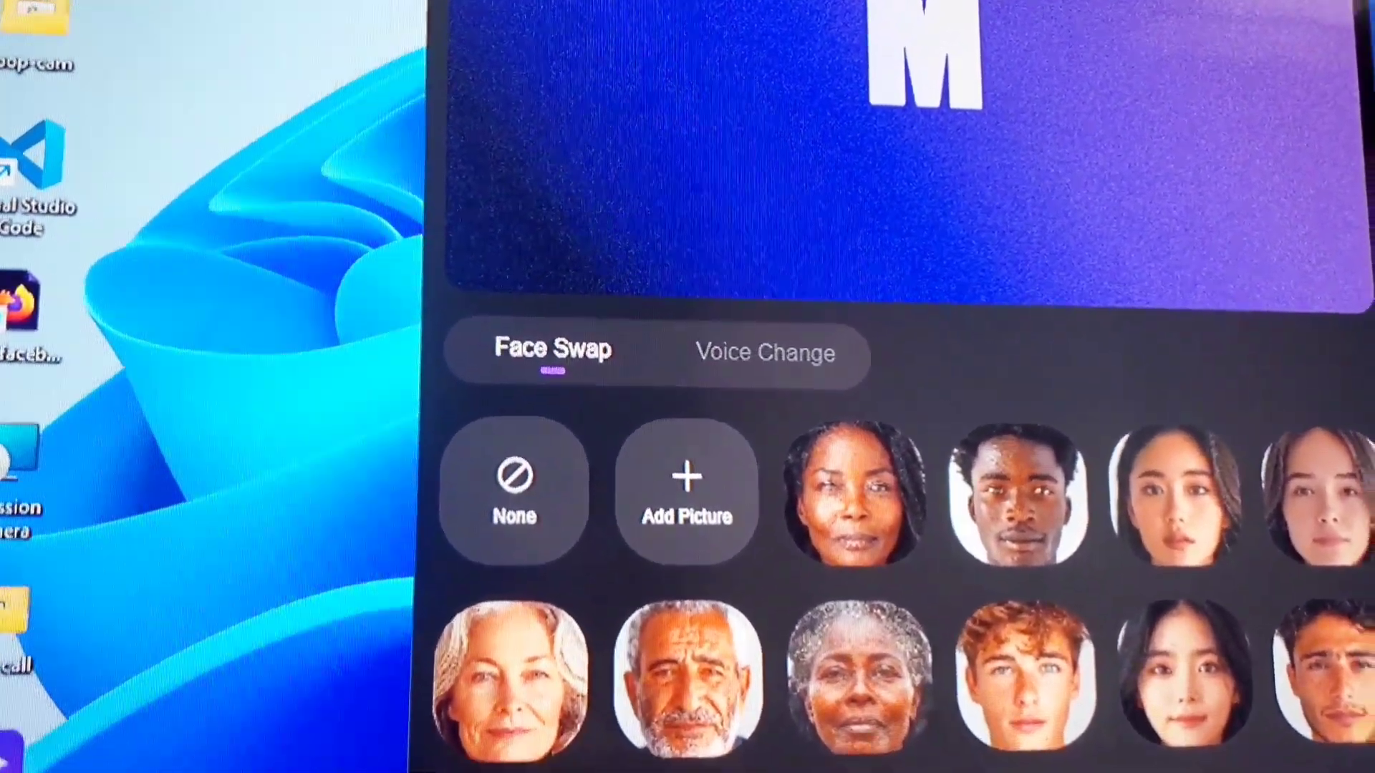
scroll("down", 3)
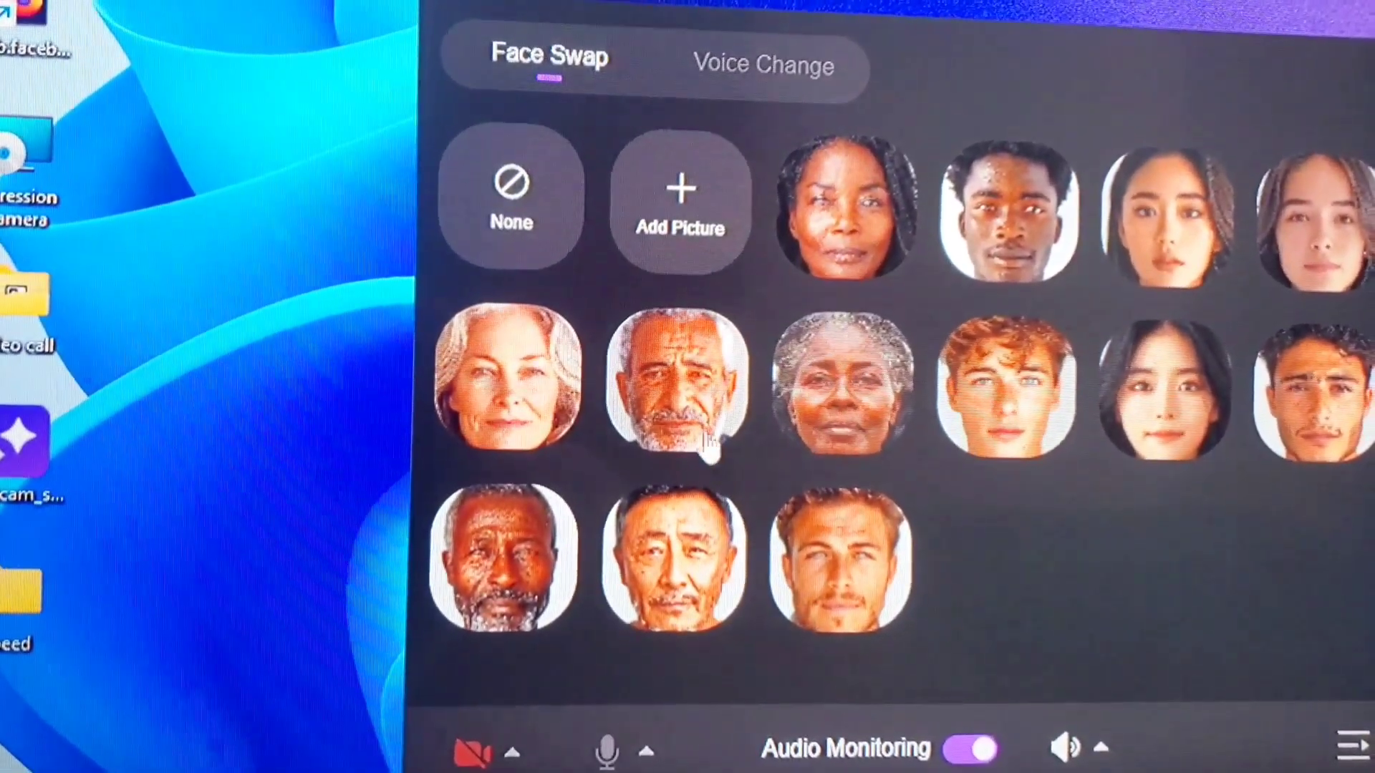